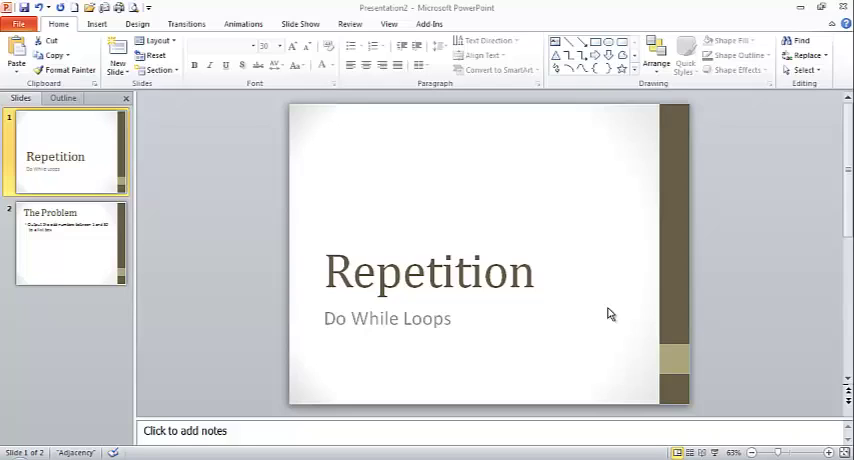
pyautogui.moveTo(588, 318)
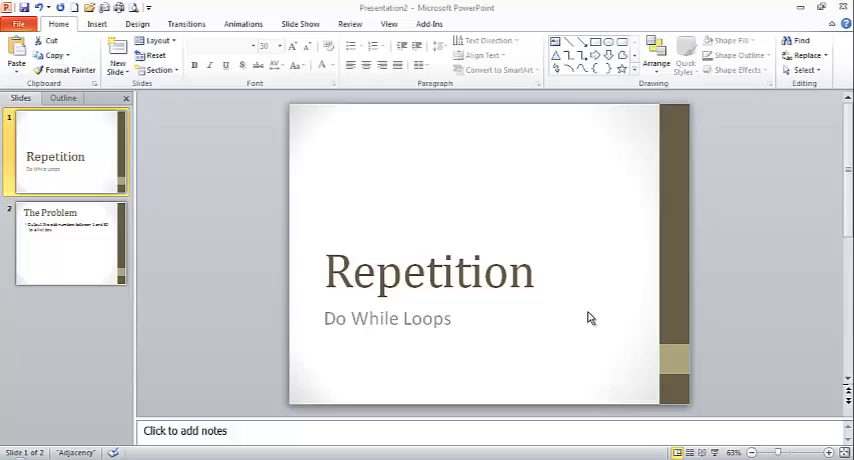
pyautogui.moveTo(528, 360)
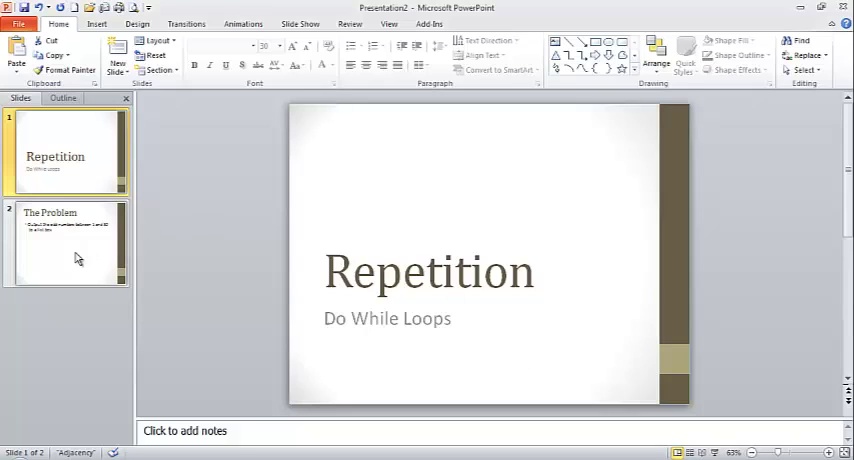
# Step: Show the second slide, The Problem, about listing odd numbers from 1 to 50
pyautogui.click(64, 242)
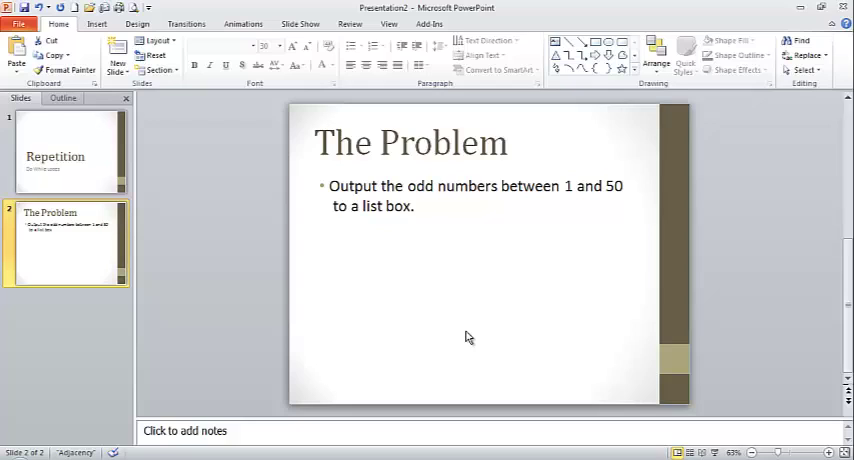
pyautogui.moveTo(564, 384)
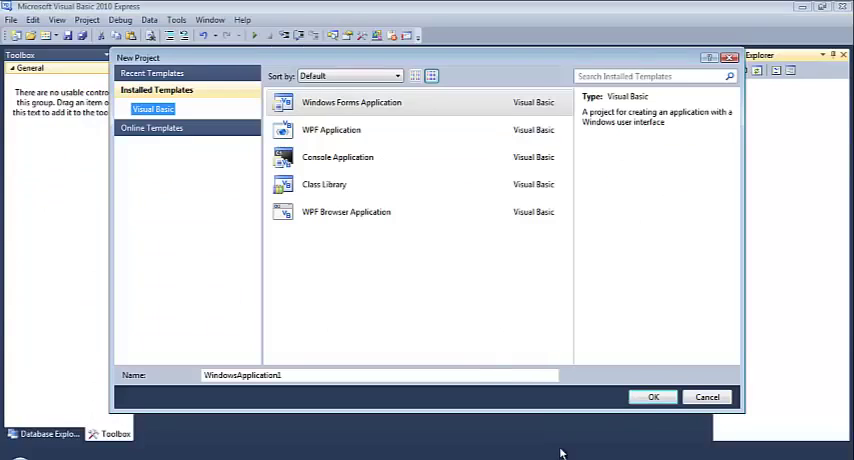
pyautogui.moveTo(442, 312)
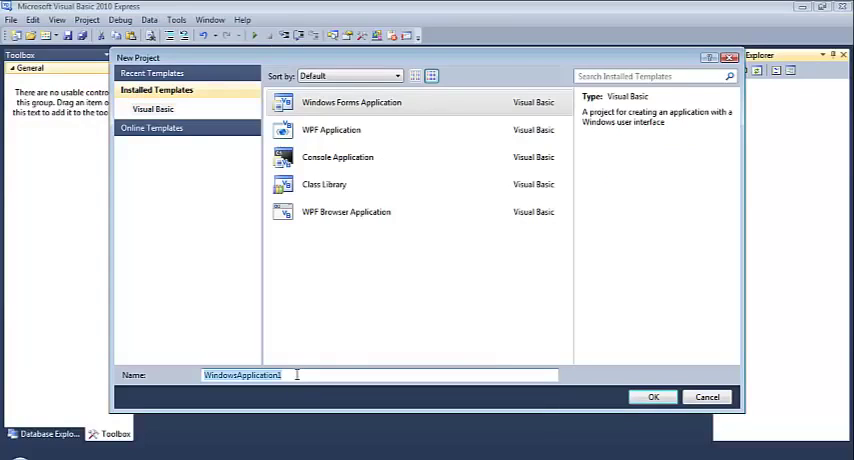
# Step: Create a new Windows Forms Application project named for the loop example
pyautogui.write('Lo')
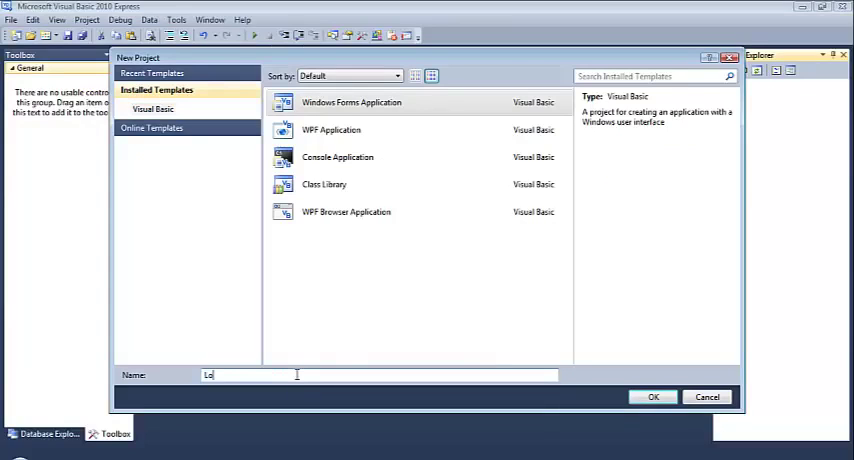
pyautogui.click(652, 396)
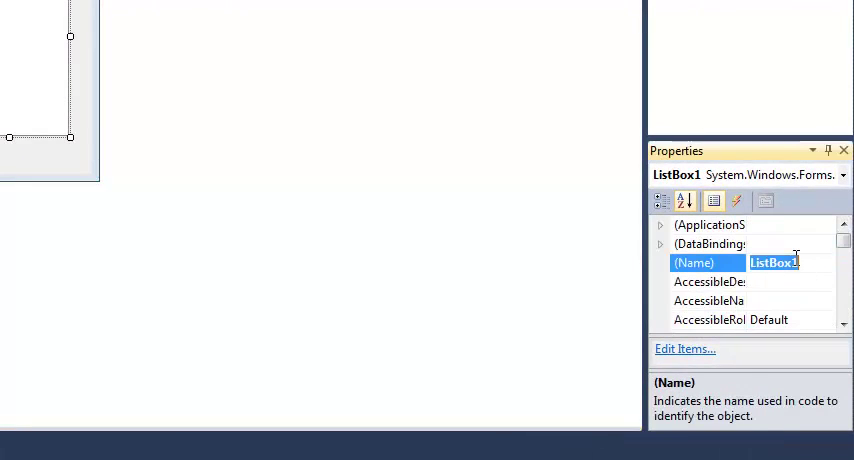
# Step: Name the list box lstItems and the button btnGo, with button text Go
pyautogui.write('lstl')
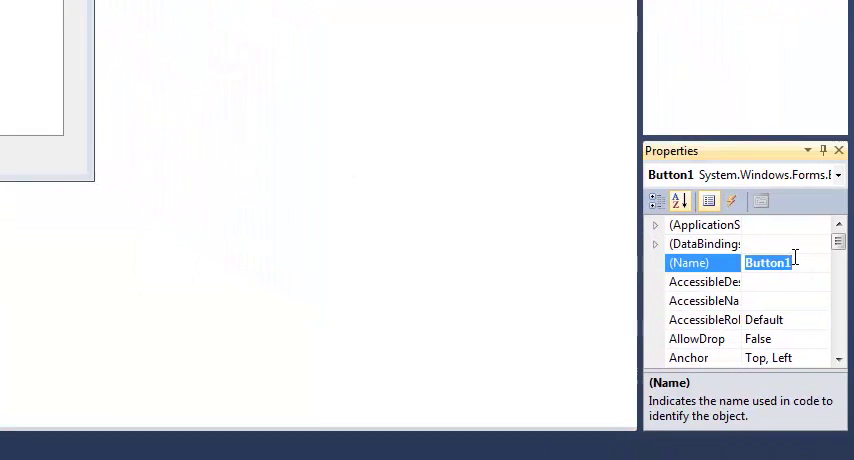
pyautogui.write('btnGo')
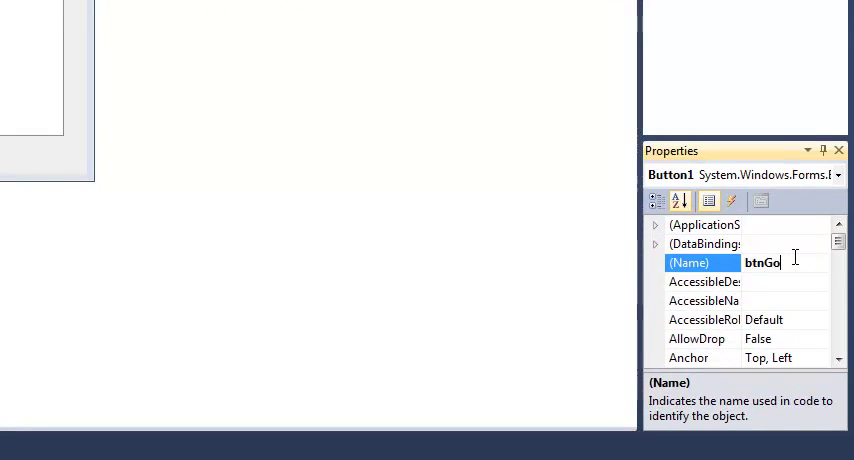
pyautogui.press('Enter')
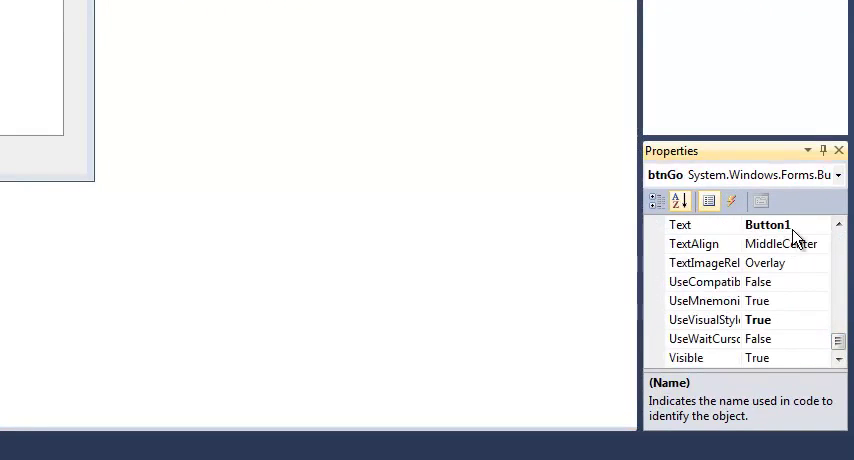
pyautogui.write('G')
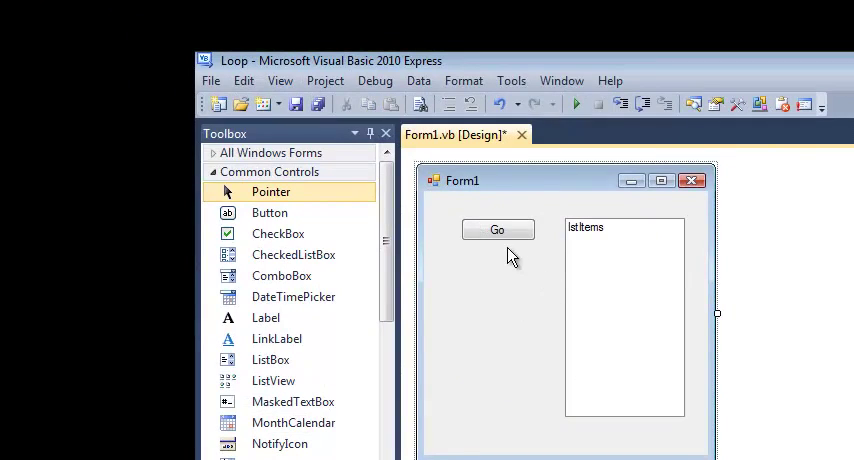
# Step: Open the btnGo_Click handler and add blank lines for the loop code
pyautogui.doubleClick(498, 228)
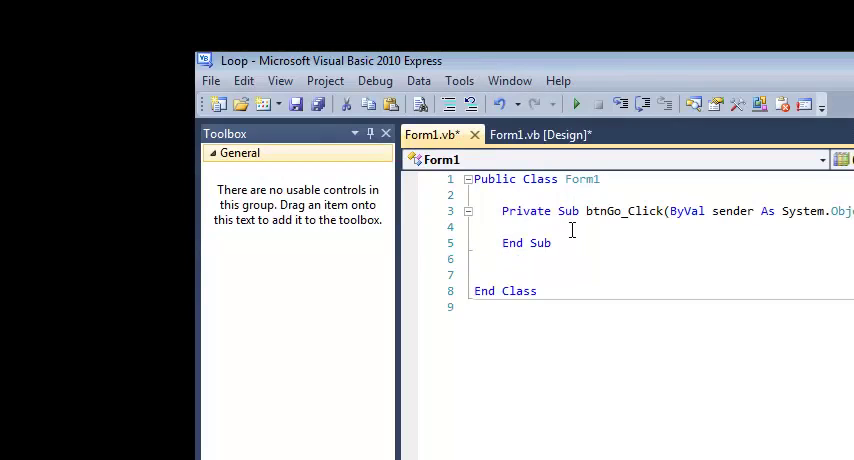
pyautogui.press('Enter')
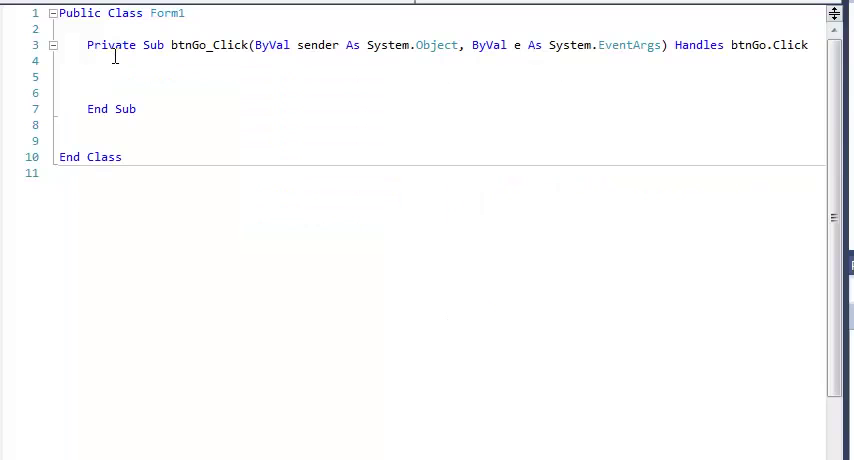
# Step: Declare the counter with Dim i As Integer = 0 in btnGo_Click
pyautogui.write('Dim i as')
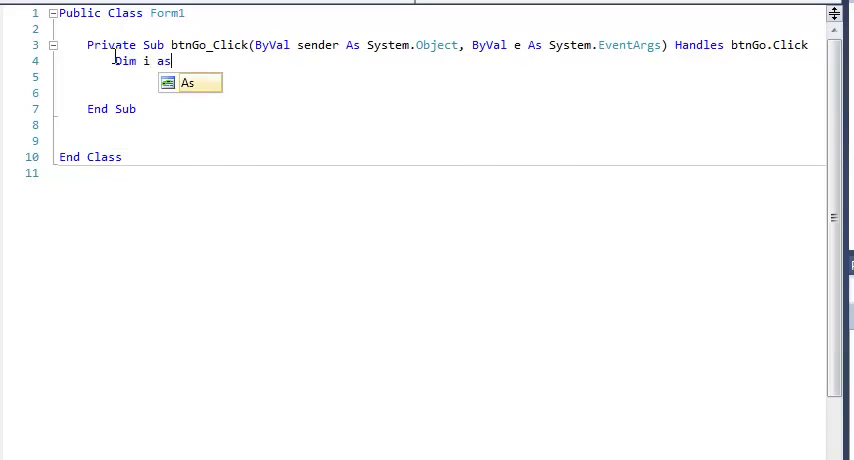
pyautogui.write('integer =')
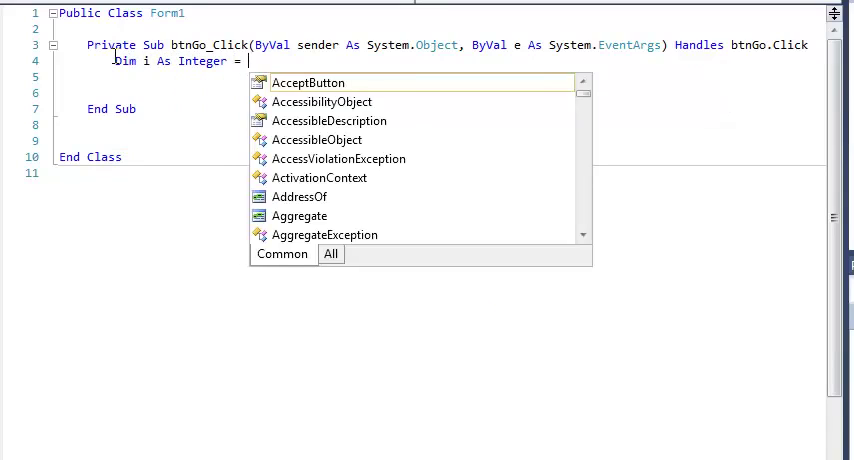
pyautogui.write('0')
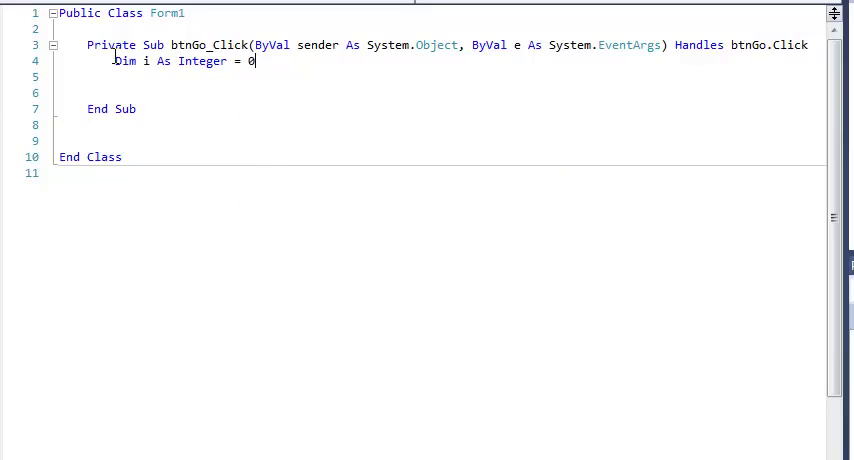
pyautogui.press('enter')
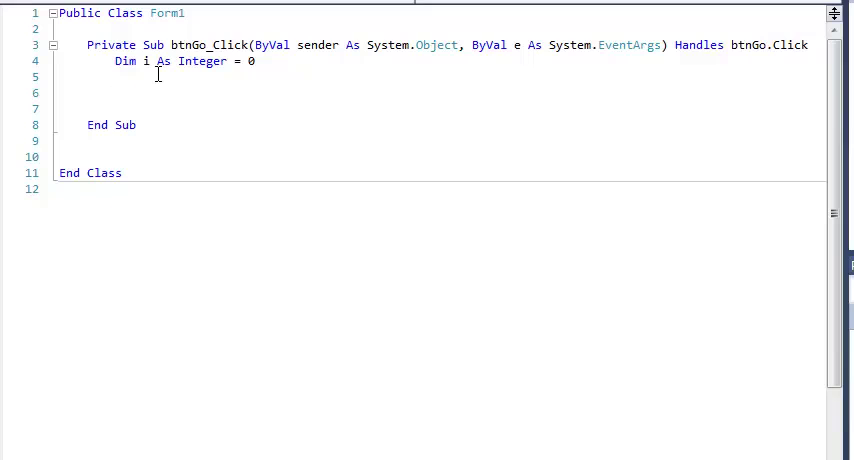
# Step: Write Do While (i < 10) so the editor adds the matching Loop line
pyautogui.write('do wh')
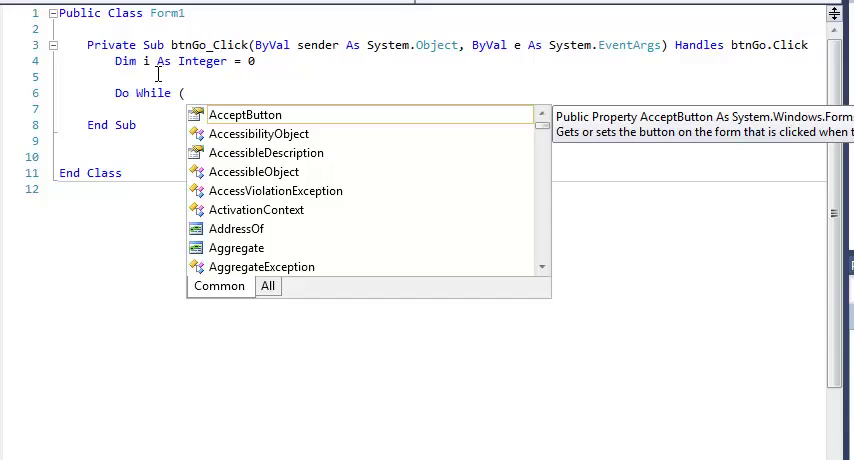
pyautogui.write('i')
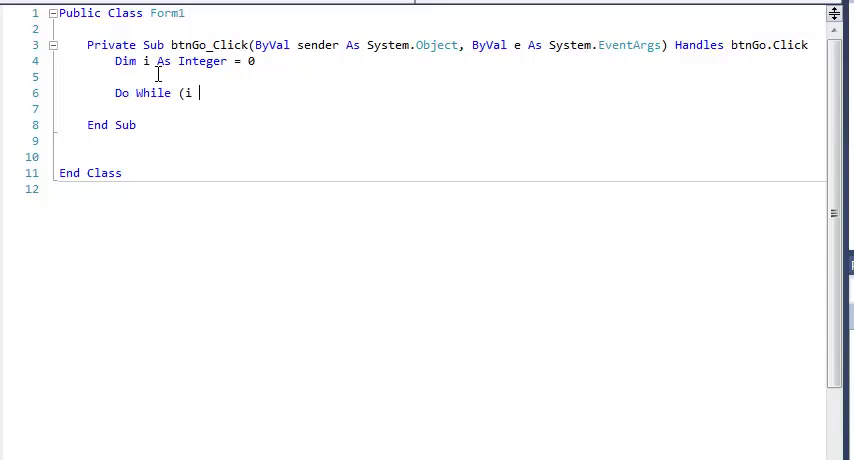
pyautogui.write('< 10)')
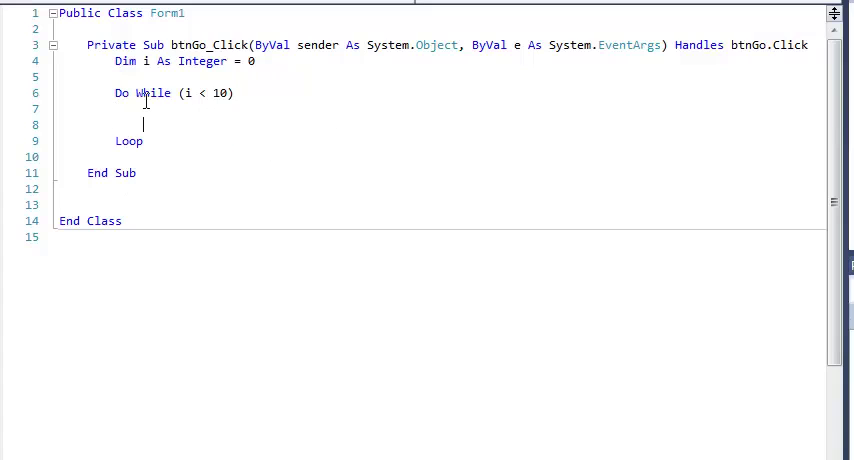
pyautogui.moveTo(136, 140)
pyautogui.write('i =')
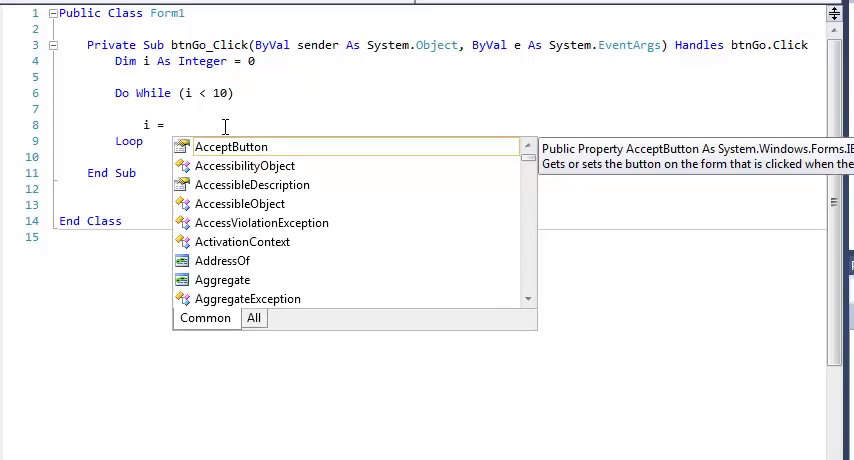
# Step: Increment the counter inside the loop with i = i + 1
pyautogui.write('i + 1')
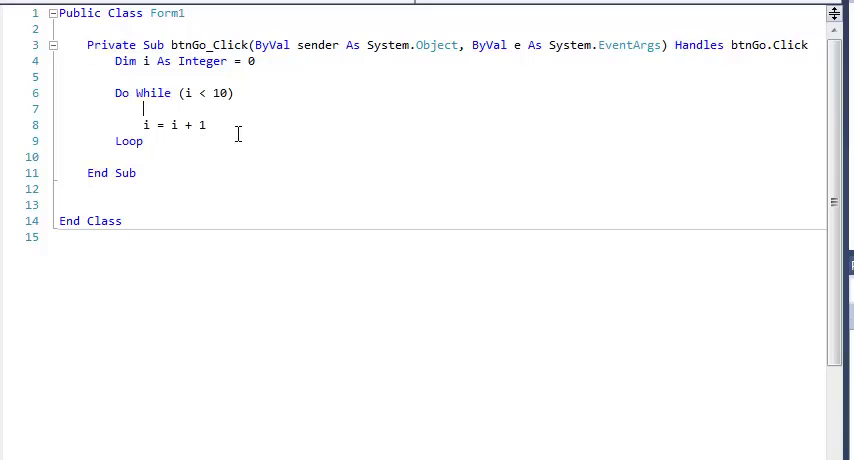
# Step: Add lstItems.Items.Add(i) inside the loop before the increment
pyautogui.write('items')
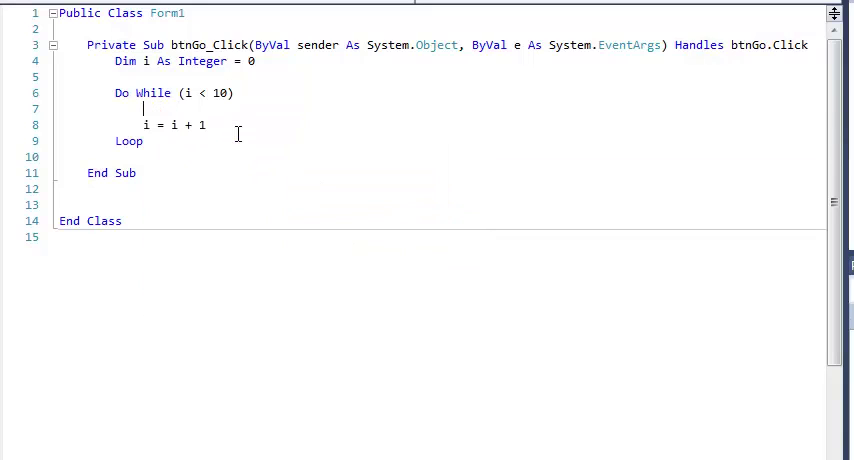
pyautogui.write('lstItems')
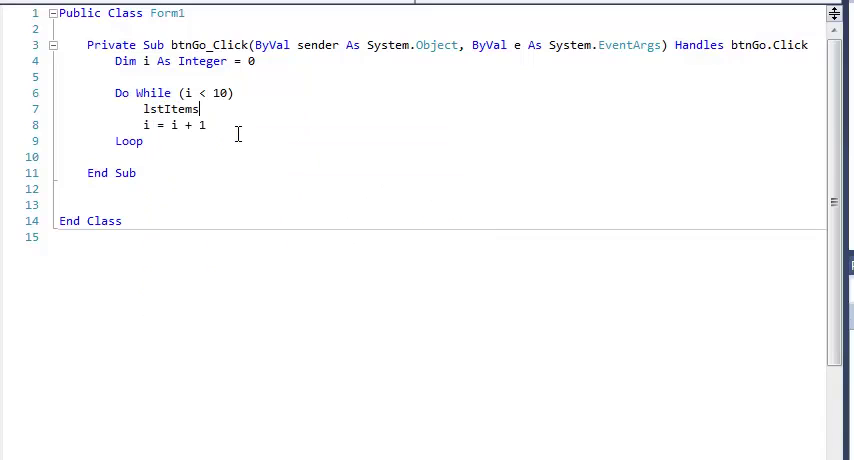
pyautogui.write('.items.Add(')
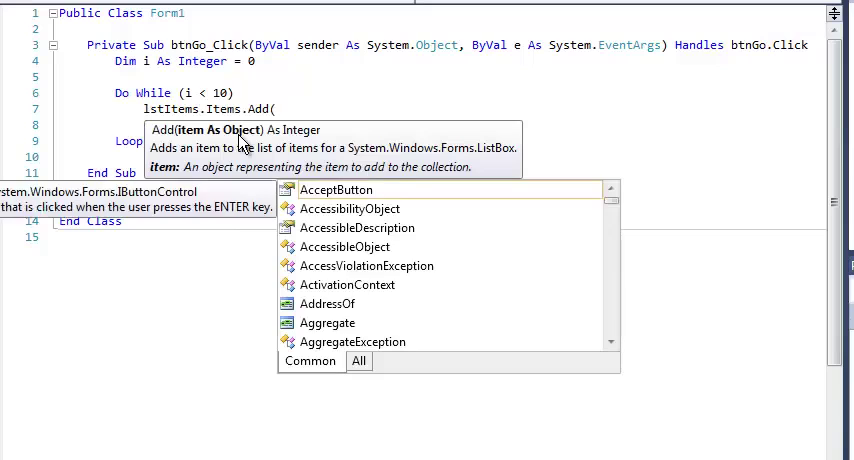
pyautogui.write('i)')
pyautogui.click(222, 124)
pyautogui.write('i = i + 1')
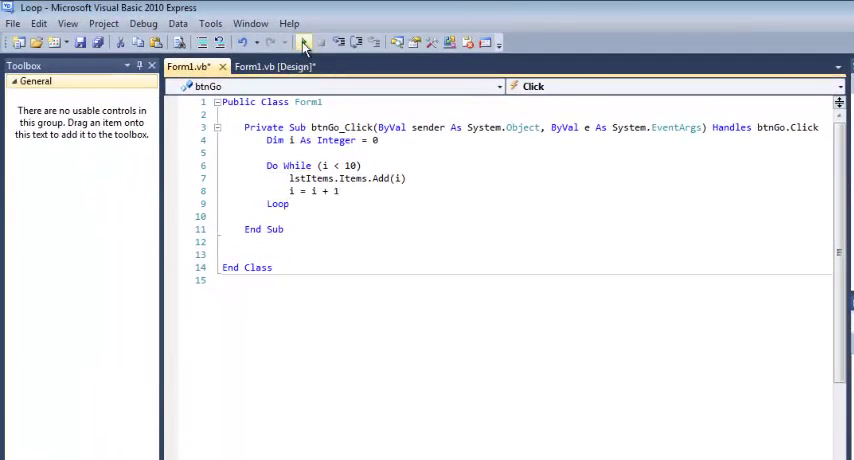
pyautogui.click(304, 42)
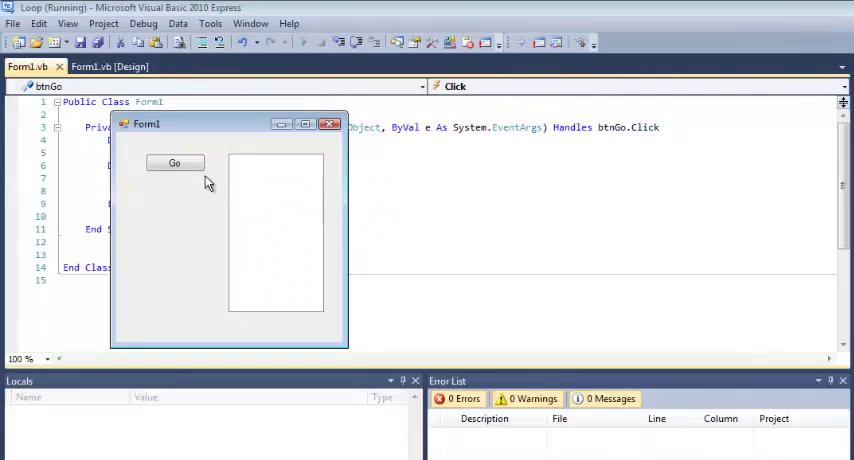
pyautogui.click(174, 164)
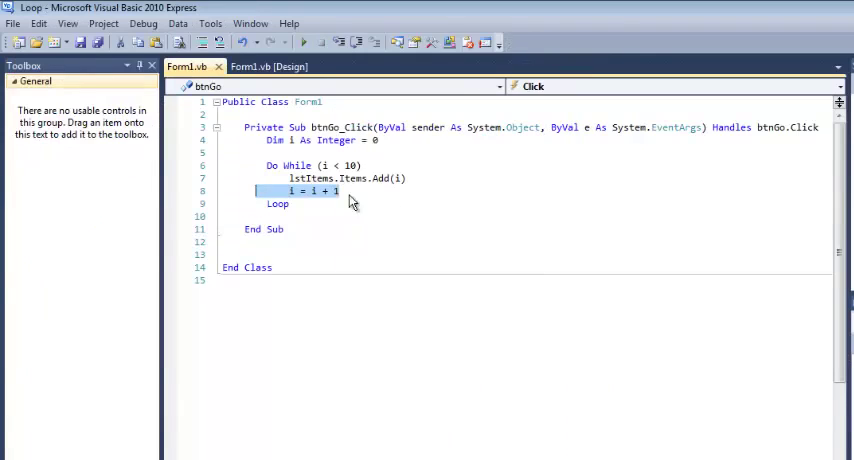
pyautogui.click(362, 192)
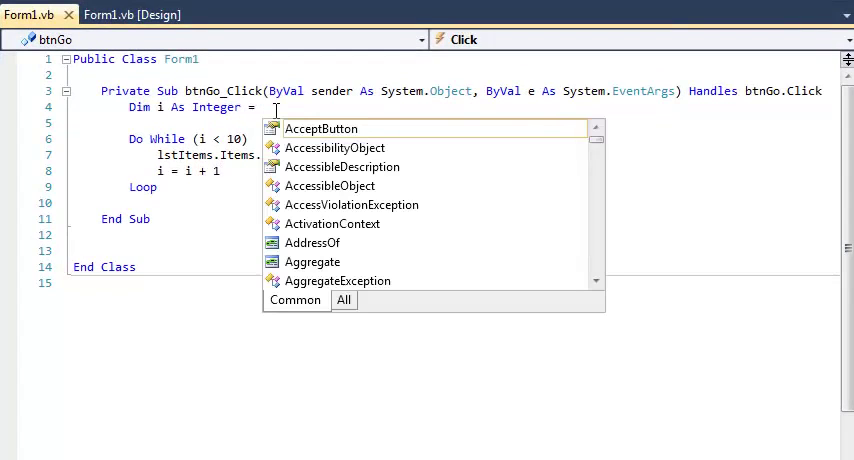
# Step: Start i at 1, loop while i <= 10, and run the form listing 1 through 10
pyautogui.write('1')
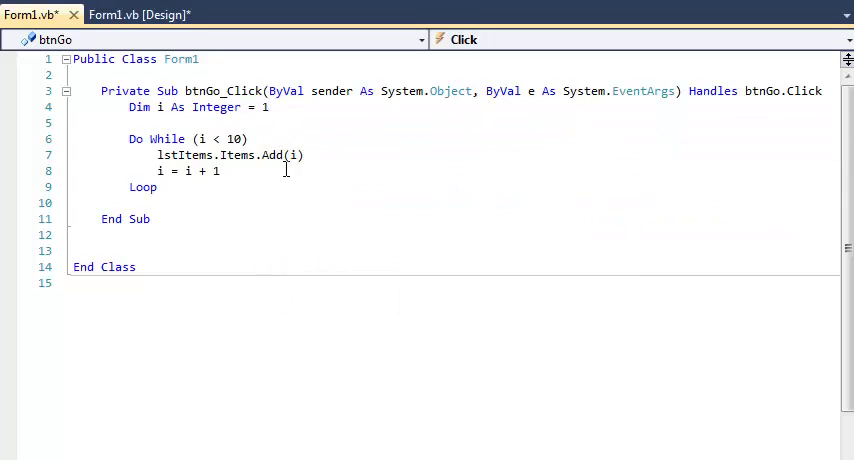
pyautogui.moveTo(234, 198)
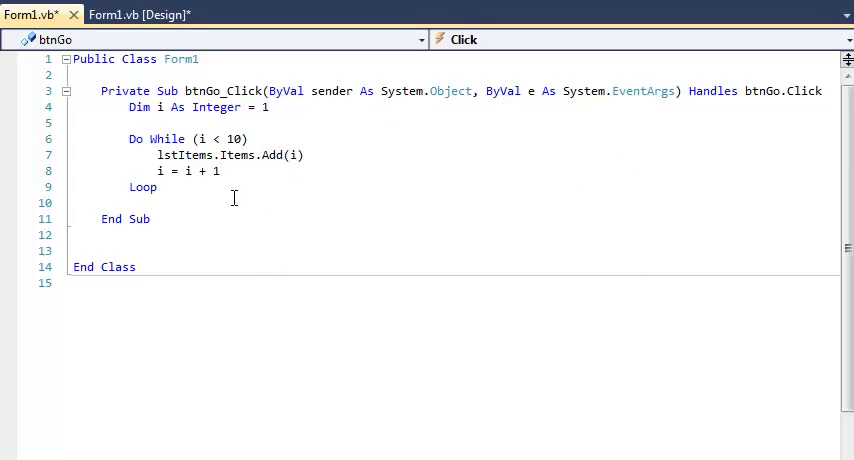
pyautogui.moveTo(236, 156)
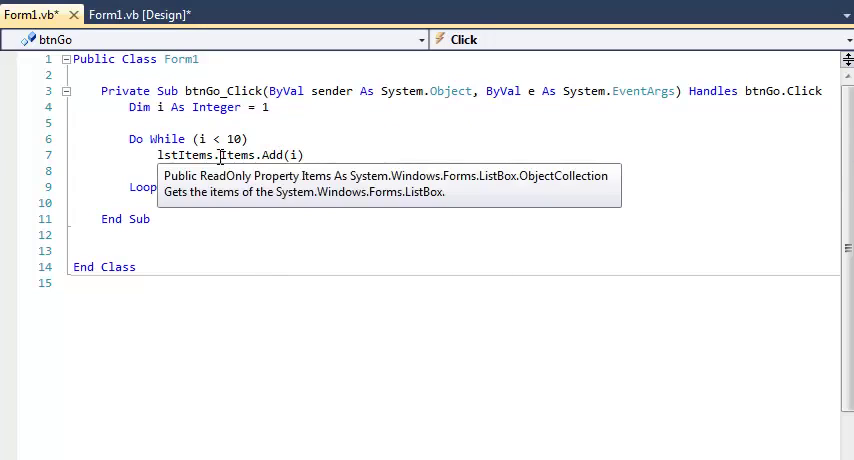
pyautogui.write('i = i + i')
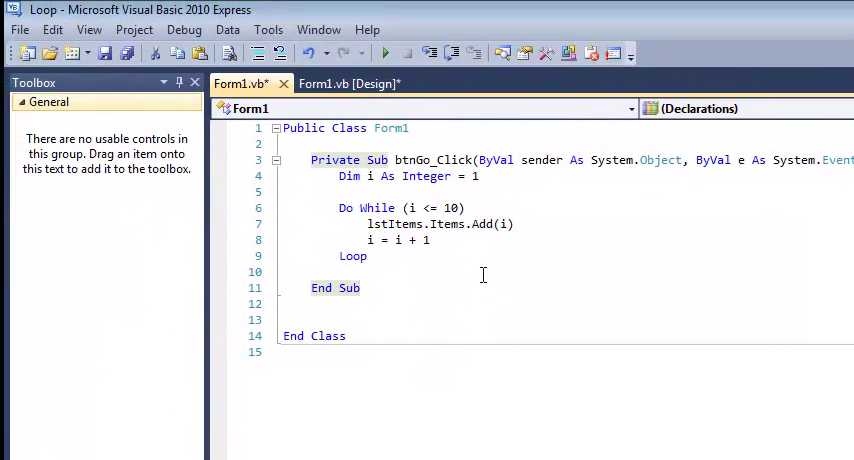
pyautogui.click(384, 52)
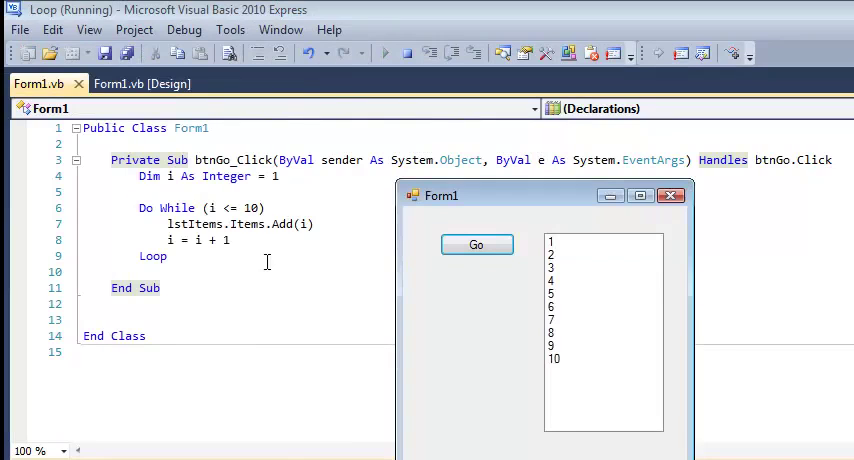
pyautogui.moveTo(198, 224)
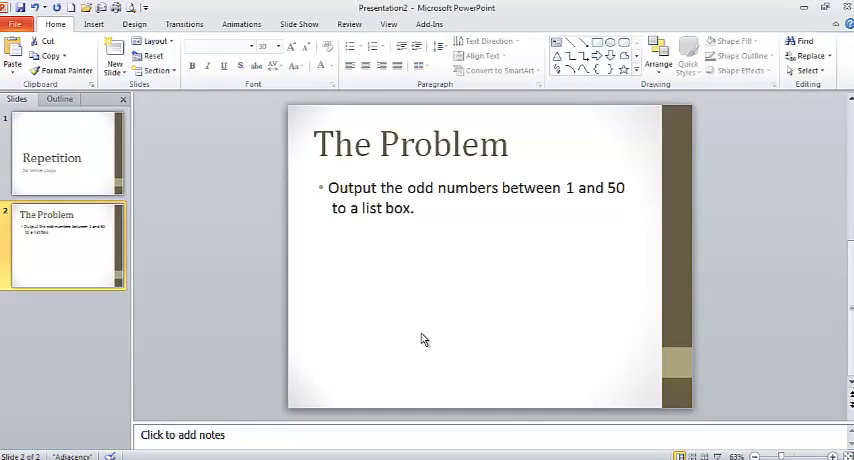
pyautogui.moveTo(570, 204)
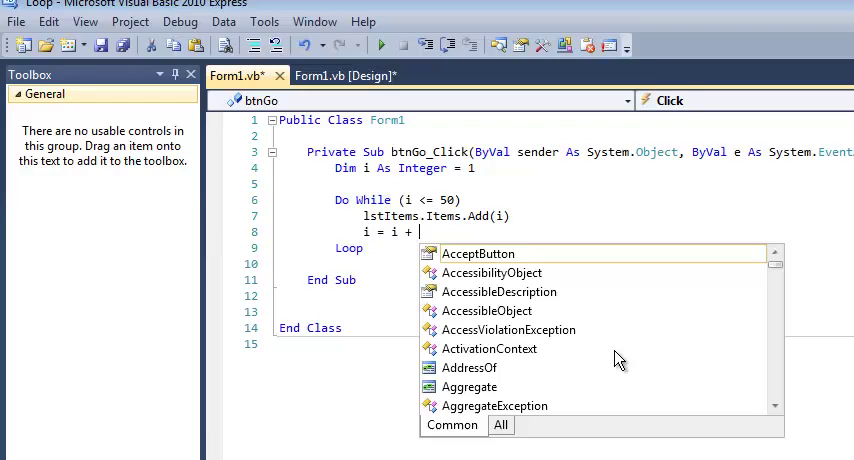
# Step: Start i at 2, step by 2 and loop while i <= 50, then run the form
pyautogui.write('2')
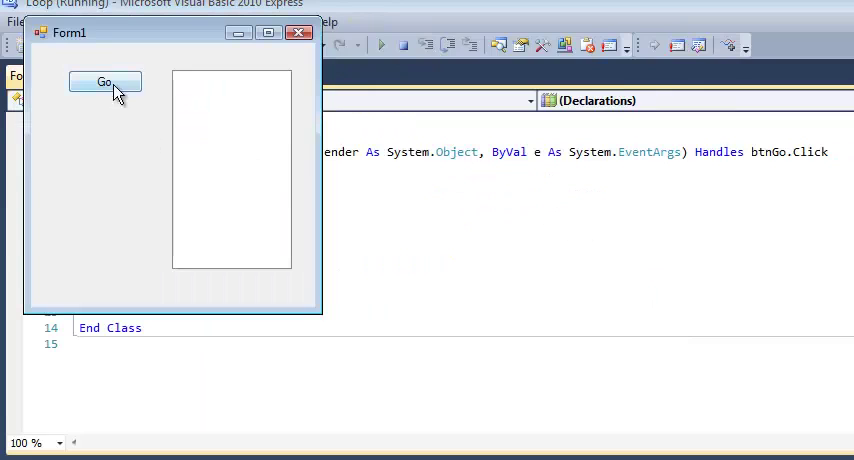
pyautogui.click(104, 80)
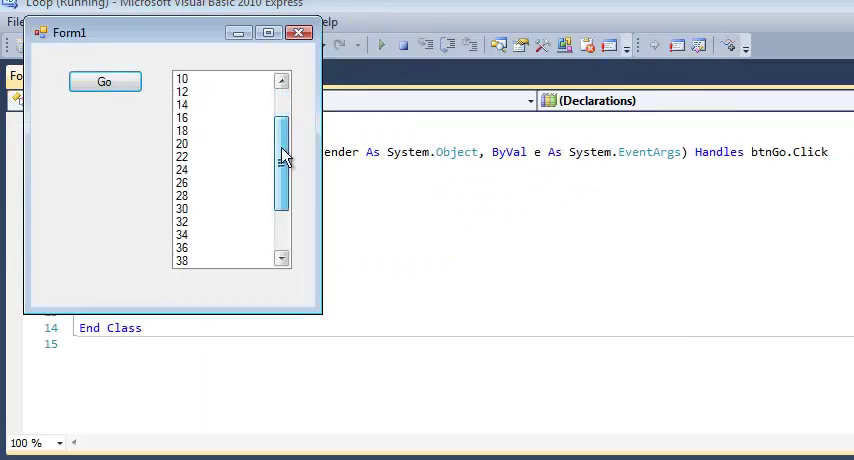
pyautogui.scroll(-3)
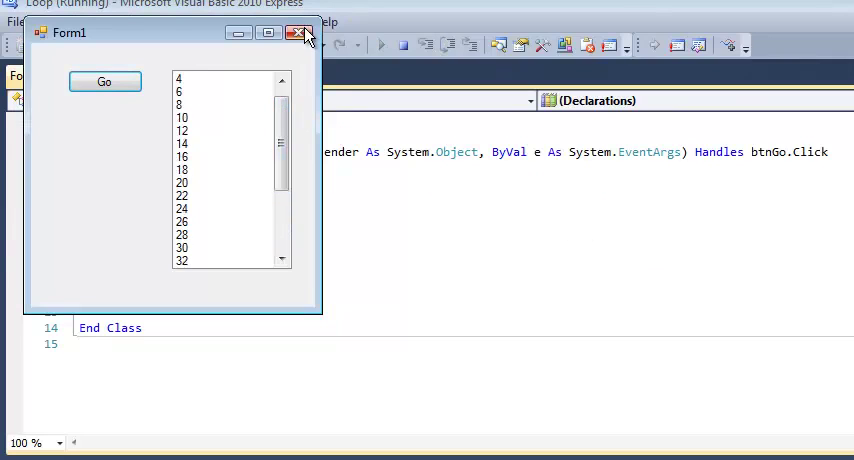
pyautogui.click(300, 32)
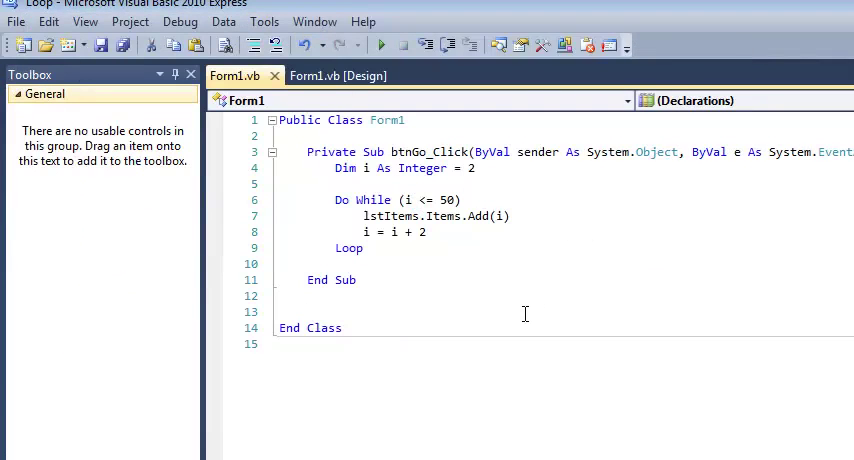
pyautogui.click(308, 312)
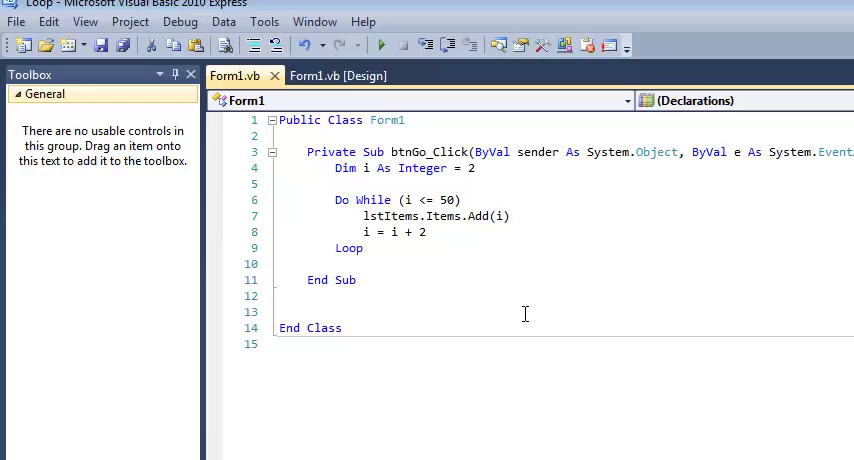
pyautogui.moveTo(528, 288)
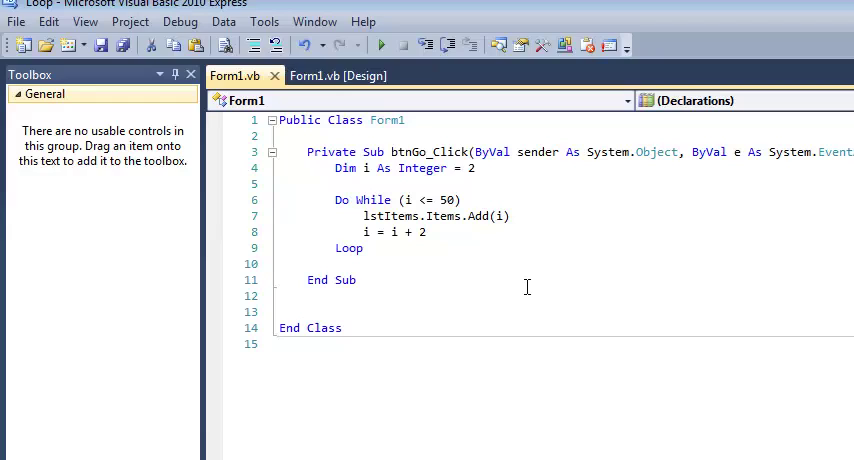
pyautogui.moveTo(450, 296)
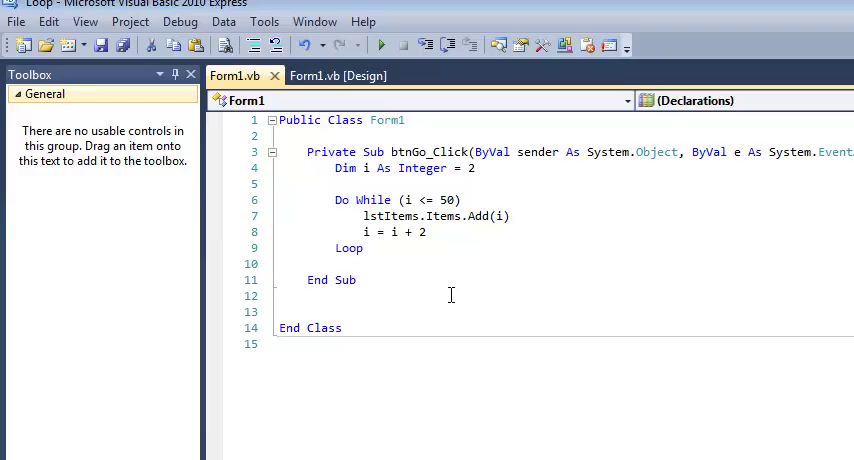